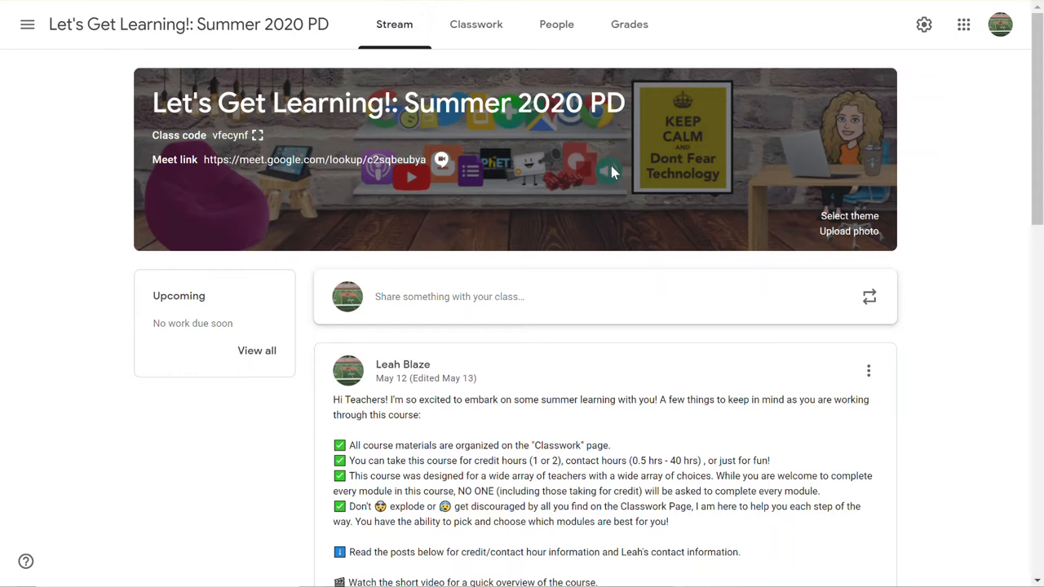
mouse_move(257, 159)
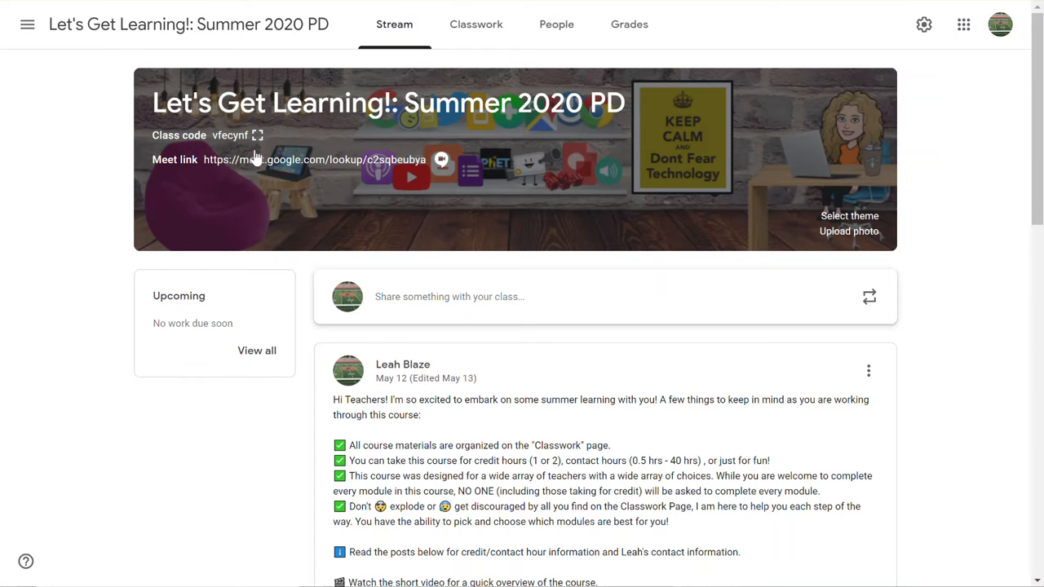
mouse_move(910, 368)
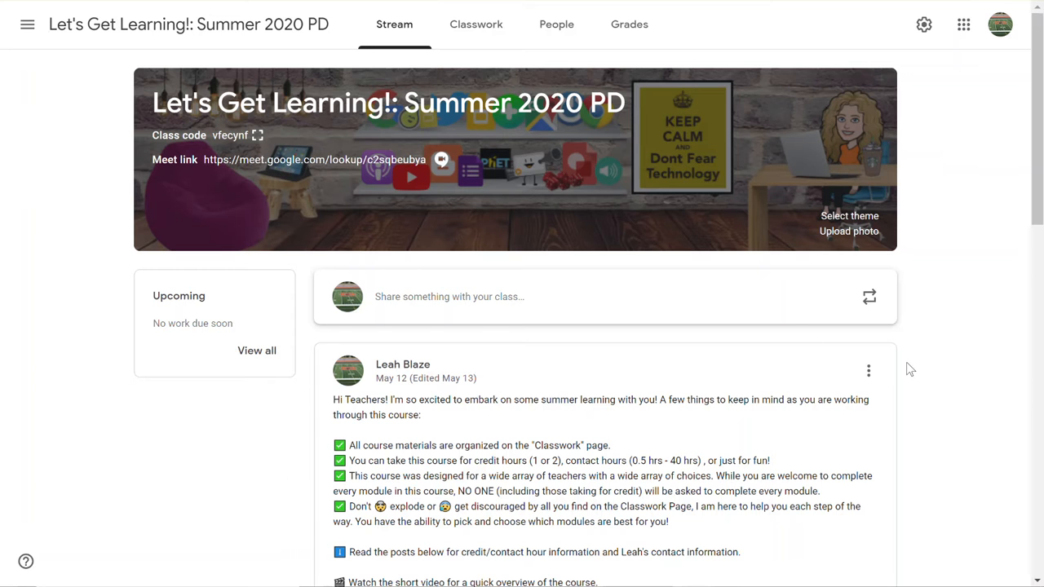
Scroll the Stream, then open Classwork to browse topics like Get Started! and Get Connected
scroll(down, 3)
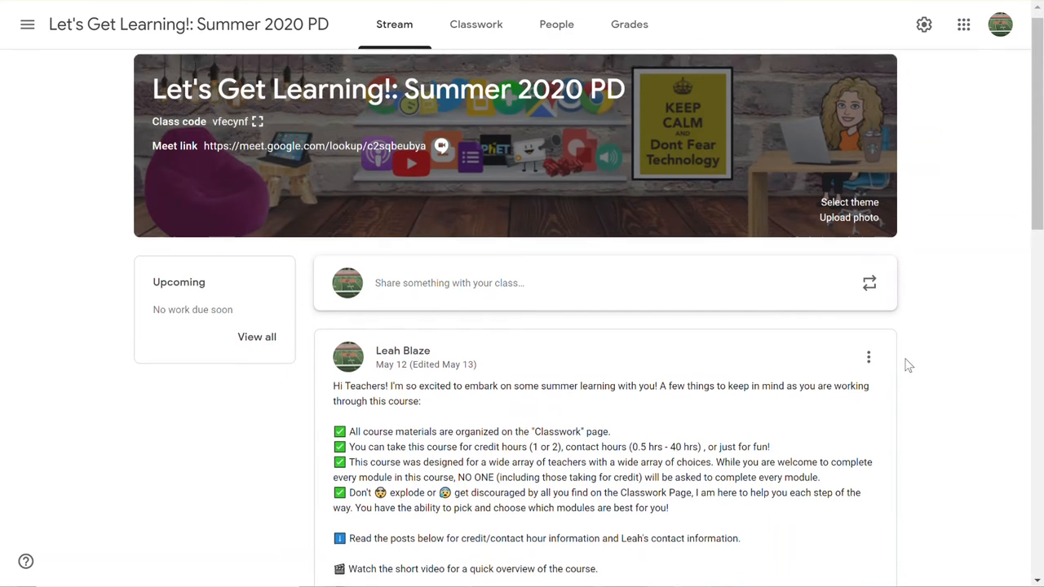
scroll(down, 3)
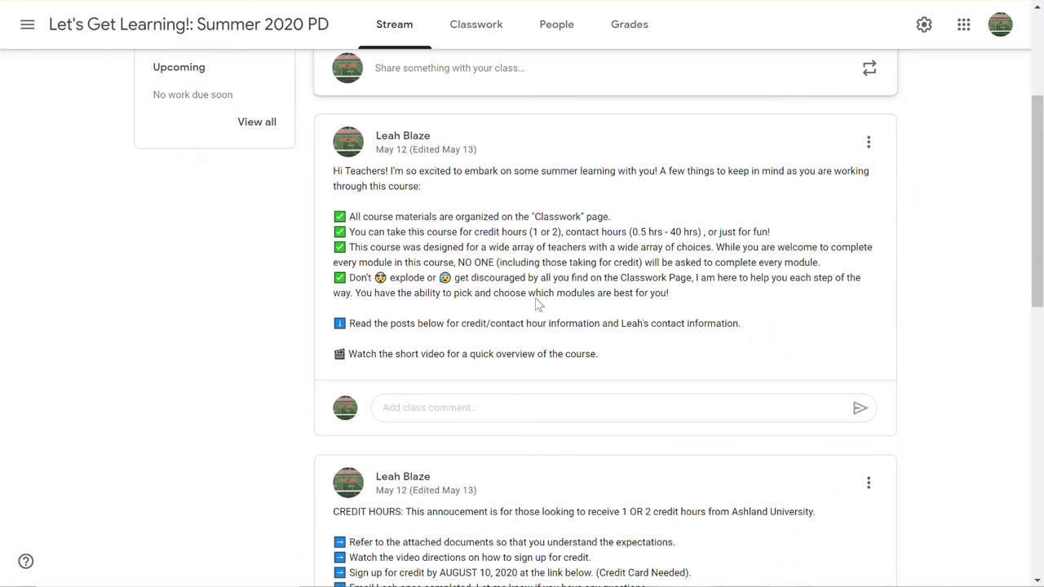
mouse_move(516, 294)
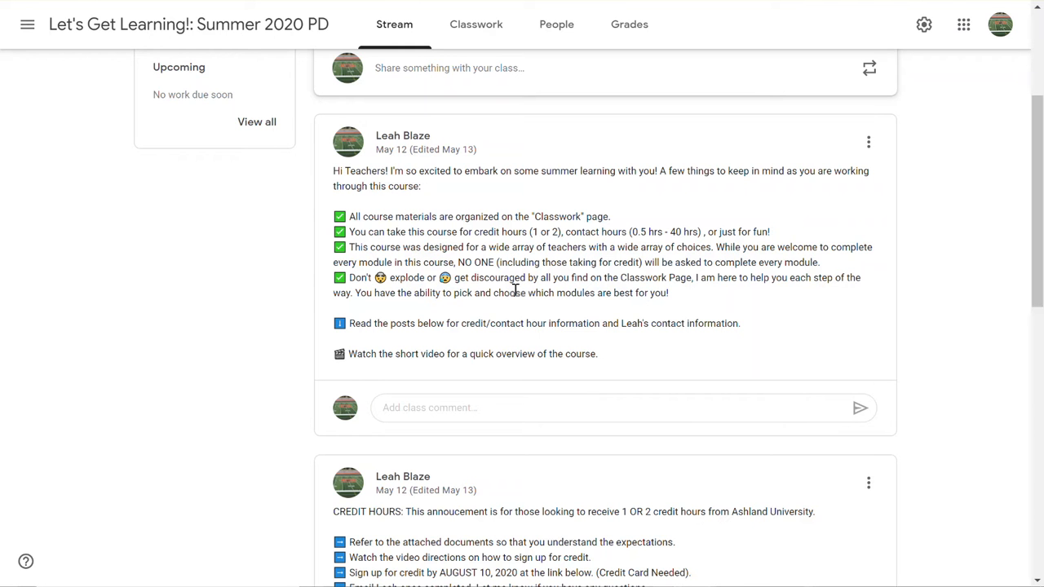
scroll(down, 3)
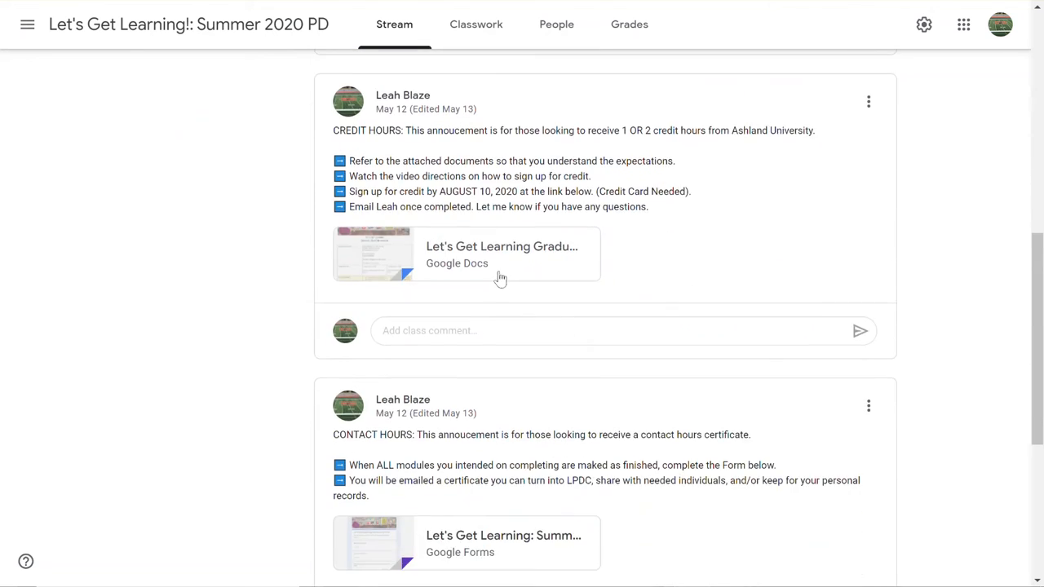
mouse_move(509, 262)
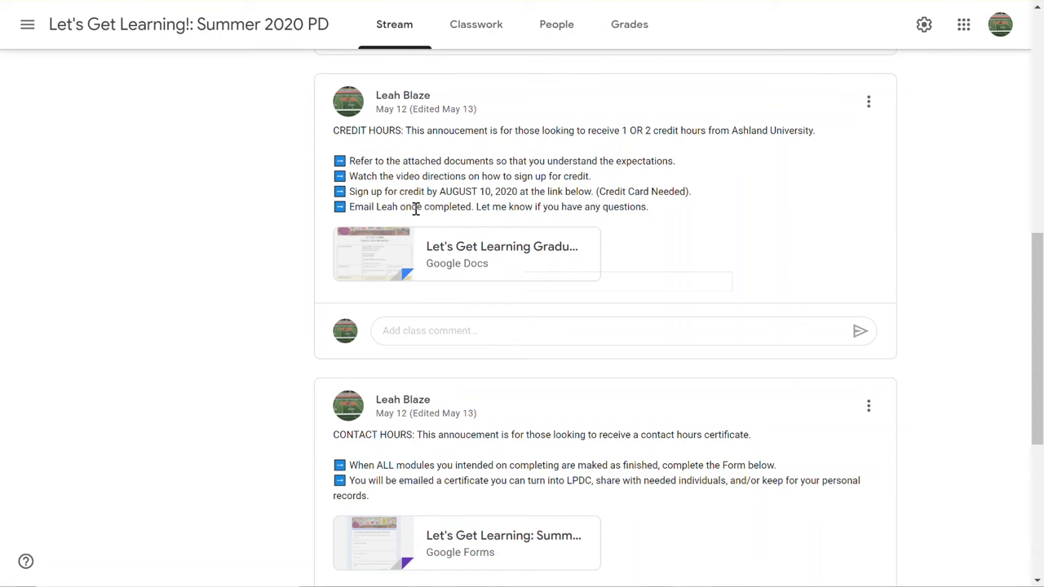
scroll(down, 3)
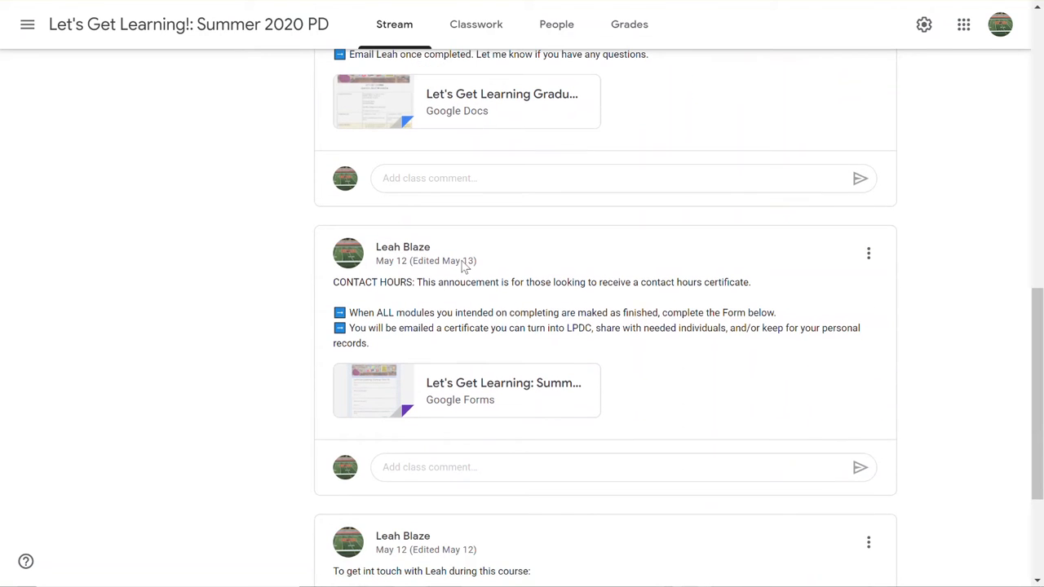
mouse_move(490, 420)
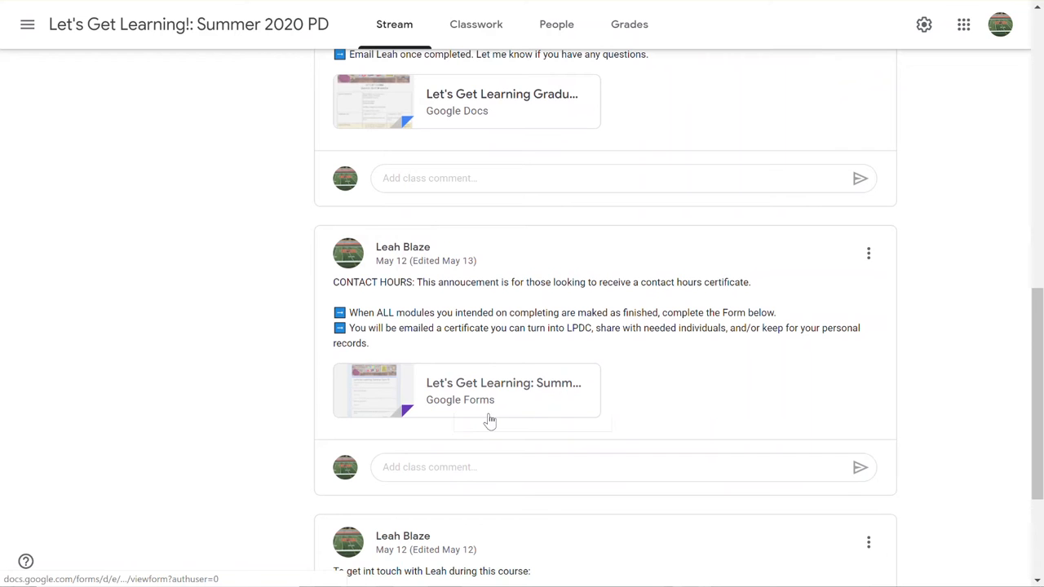
scroll(down, 3)
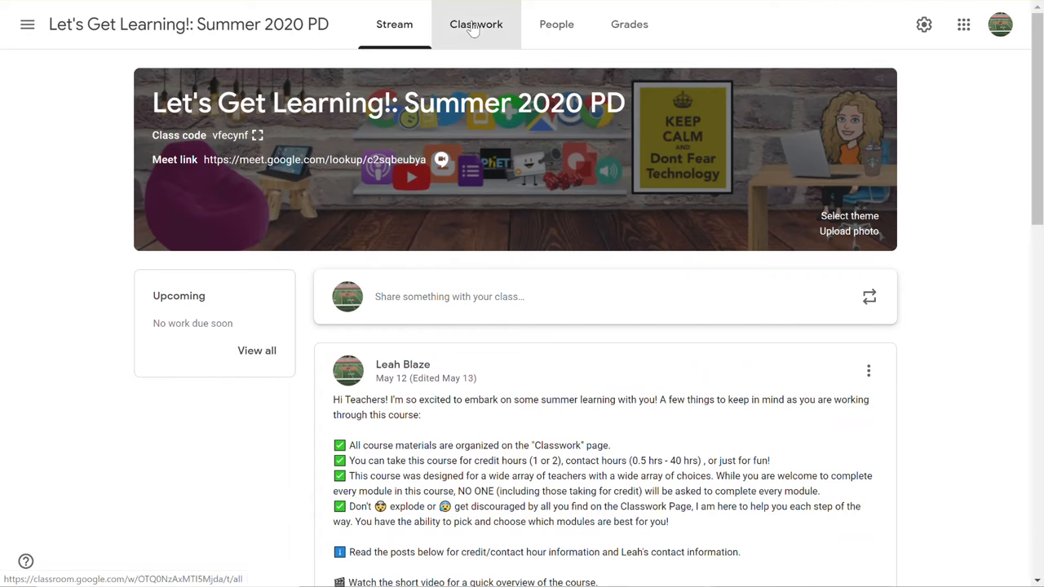
click(476, 23)
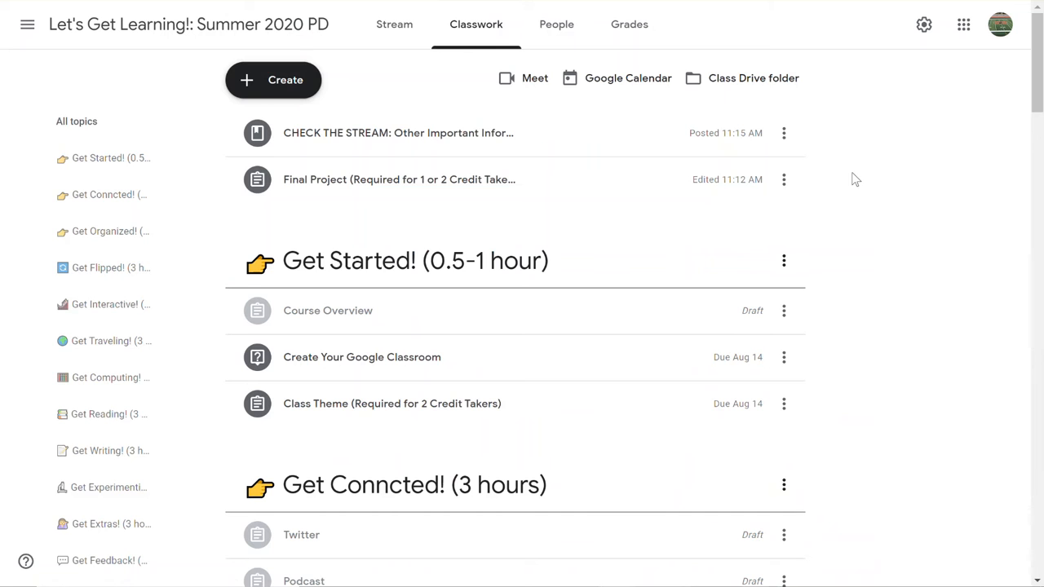
mouse_move(531, 261)
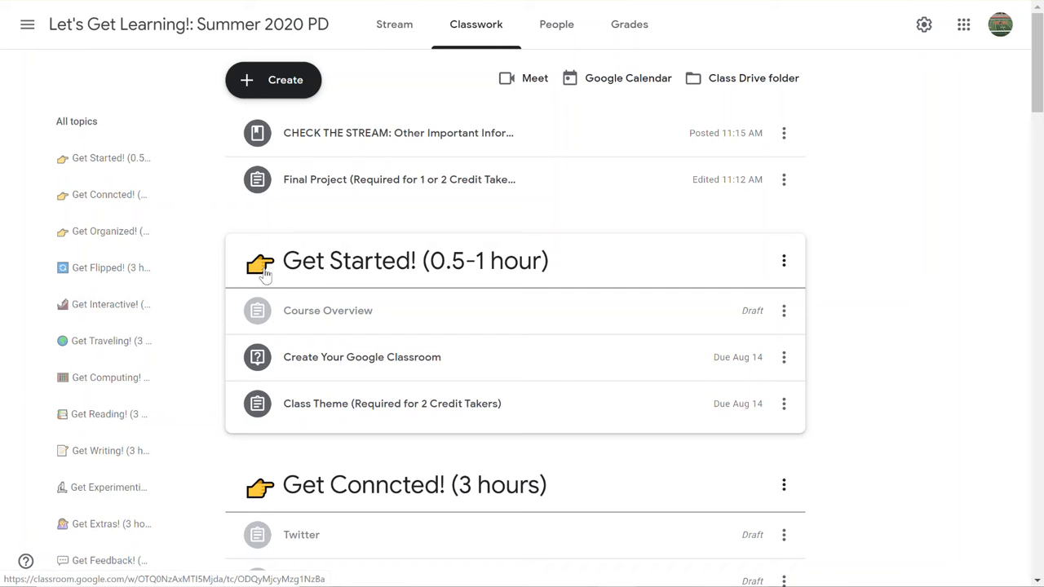
mouse_move(259, 490)
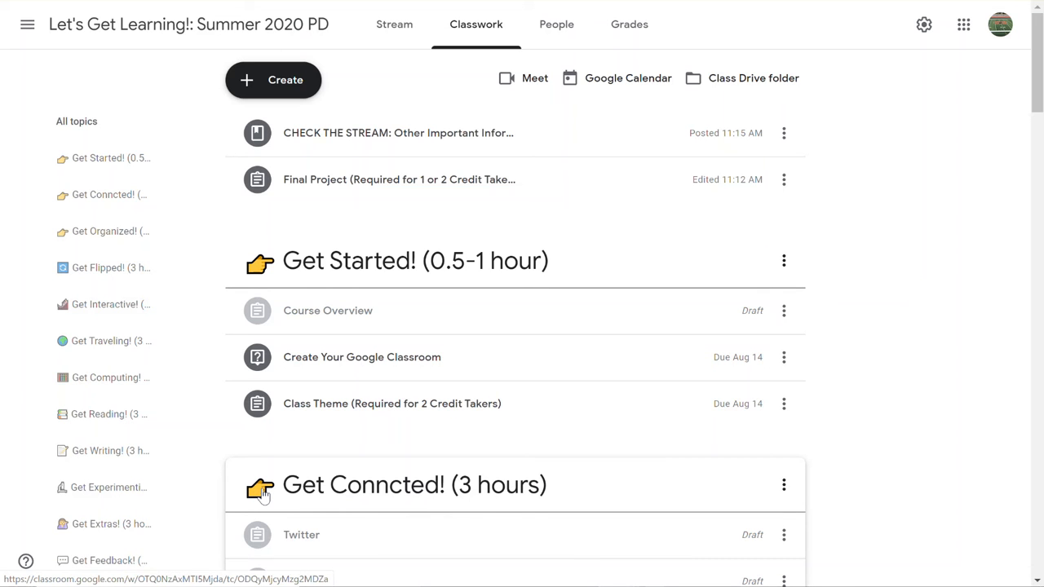
mouse_move(106, 194)
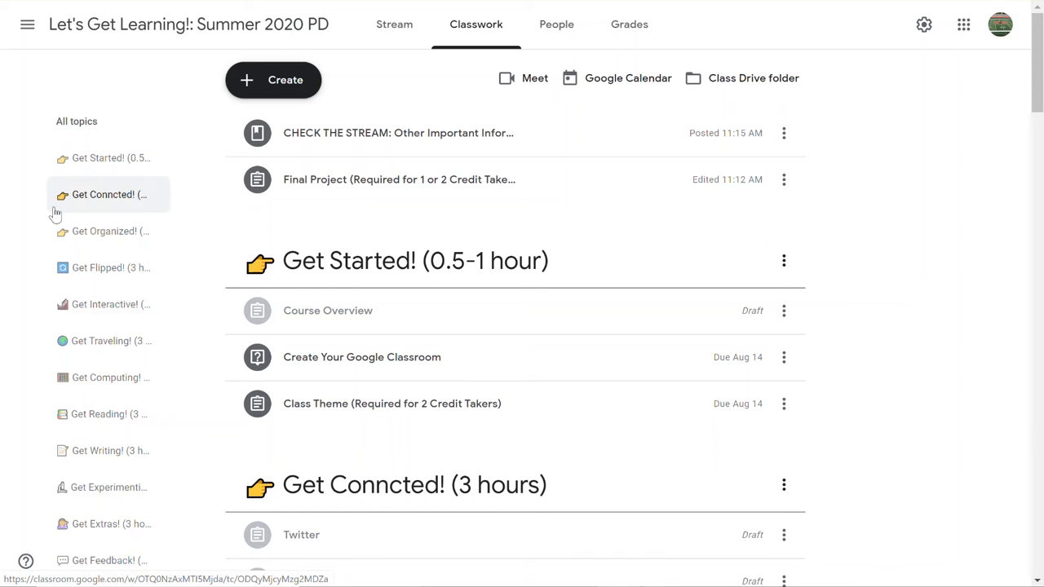
mouse_move(489, 454)
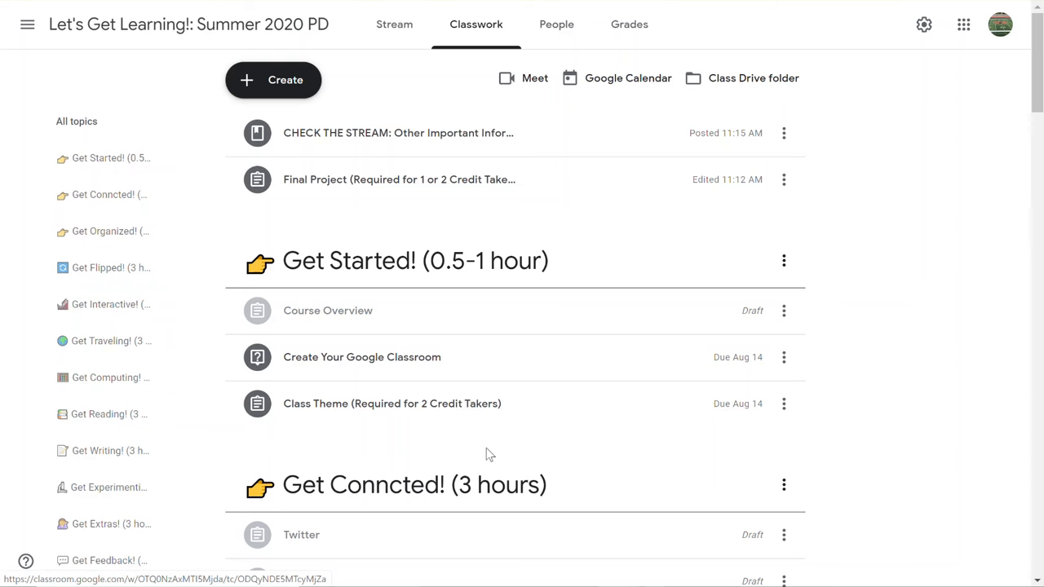
scroll(down, 3)
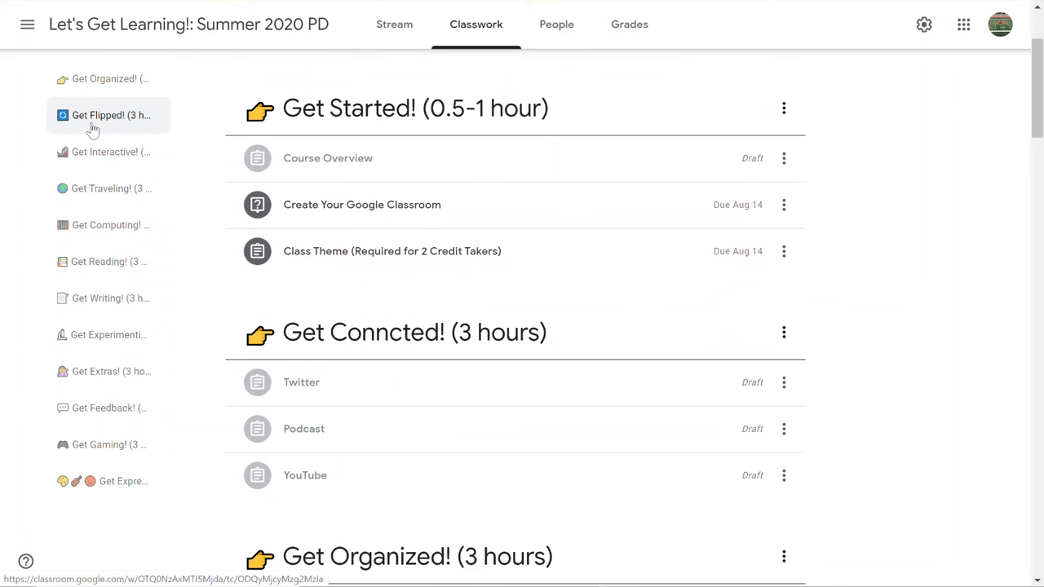
mouse_move(109, 297)
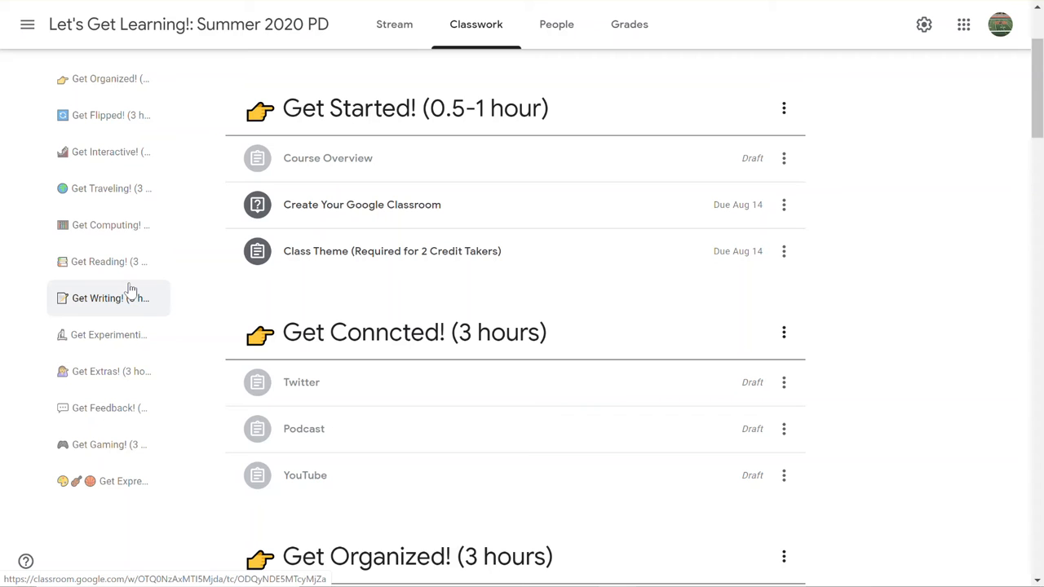